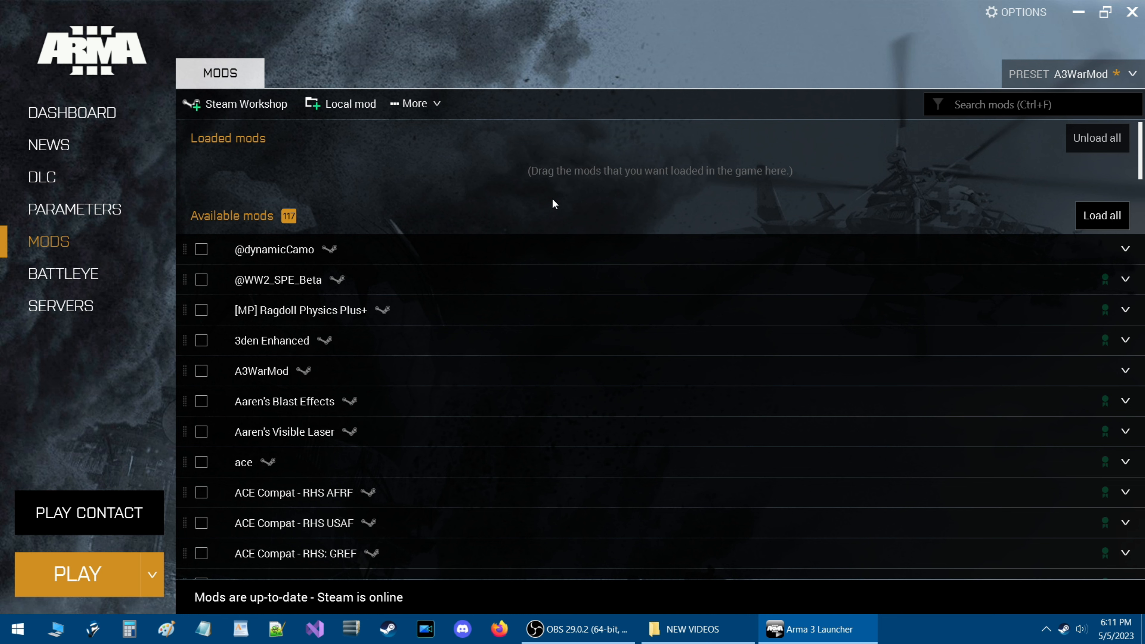
{"action": "mouse_move", "coordinate": [896, 170]}
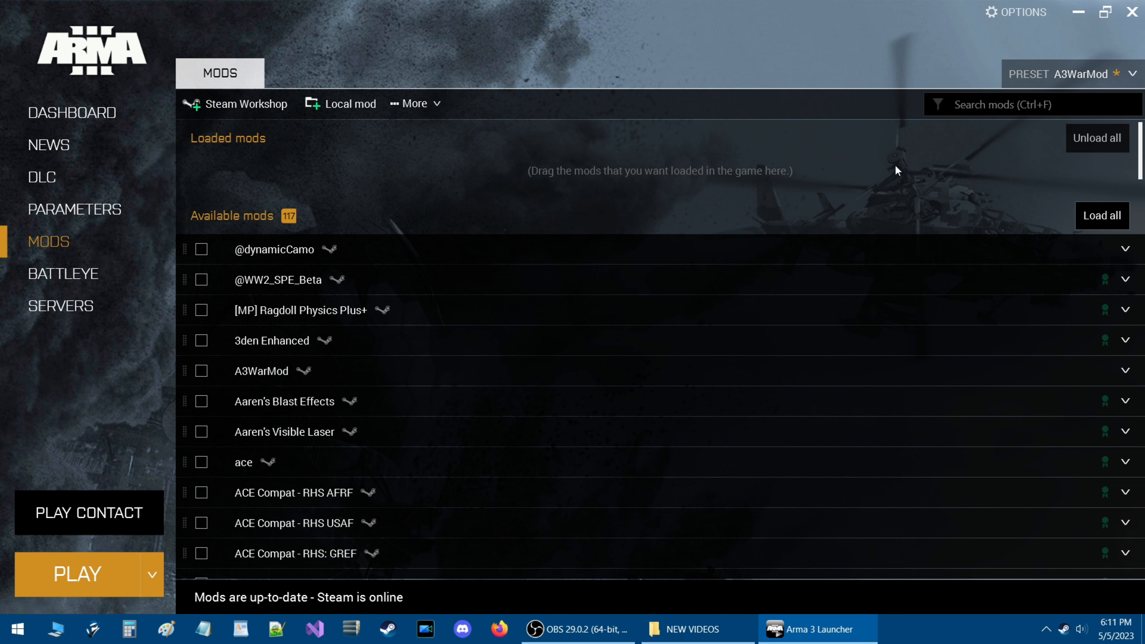
{"action": "mouse_move", "coordinate": [1108, 91]}
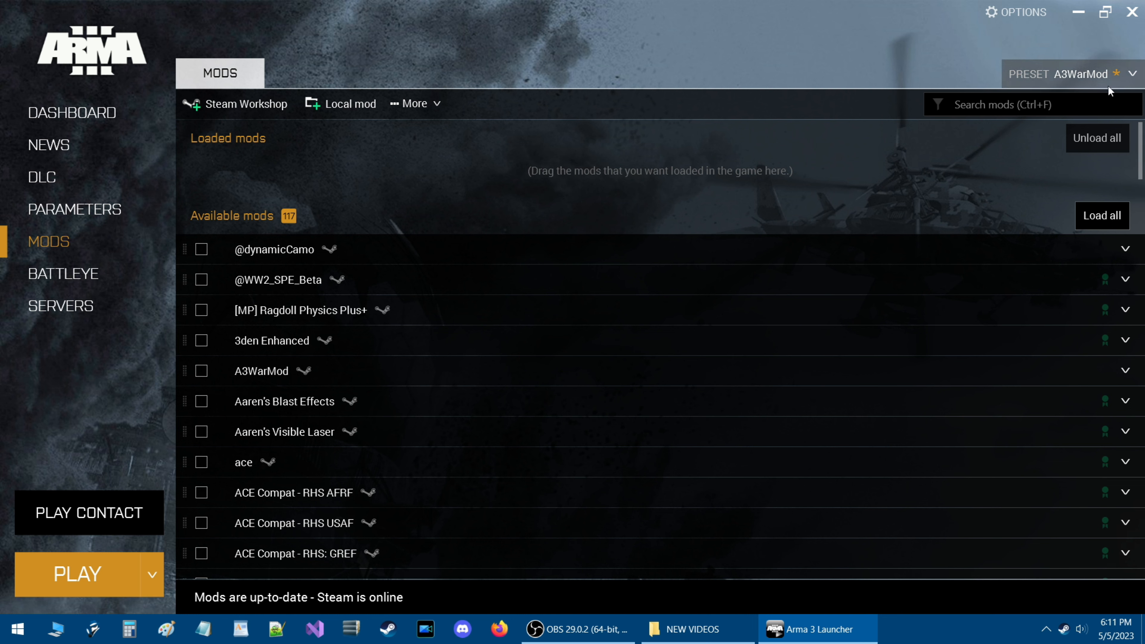
Review the PRESET dropdown's saved presets, scrolling from A3WarMod down to Zombie Army.
{"action": "left_click", "coordinate": [1134, 74]}
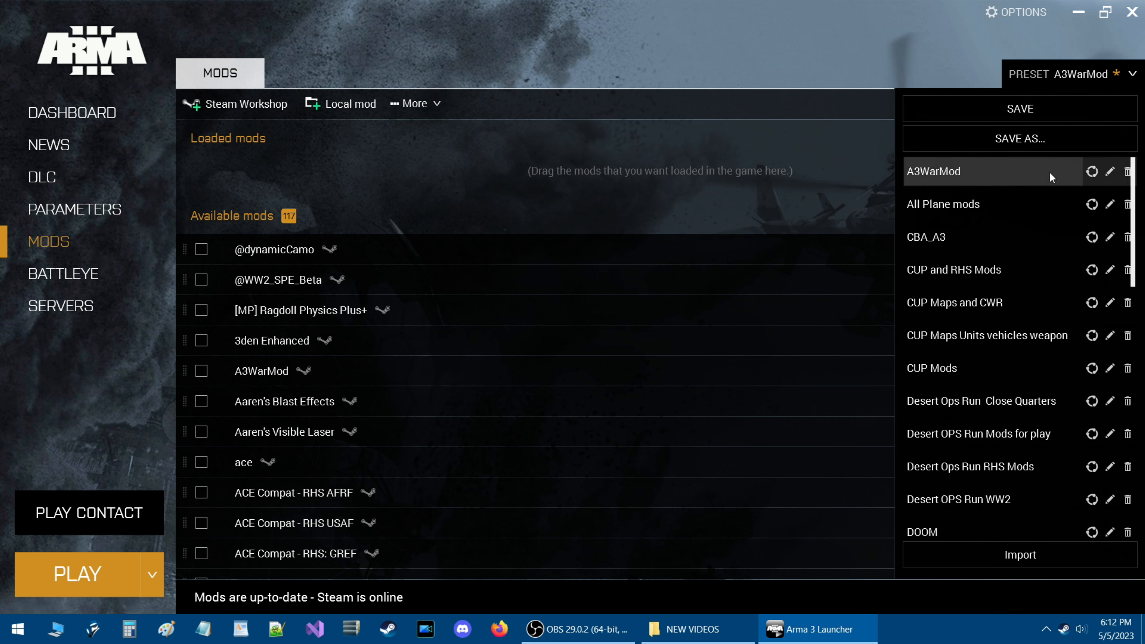
{"action": "mouse_move", "coordinate": [1046, 184]}
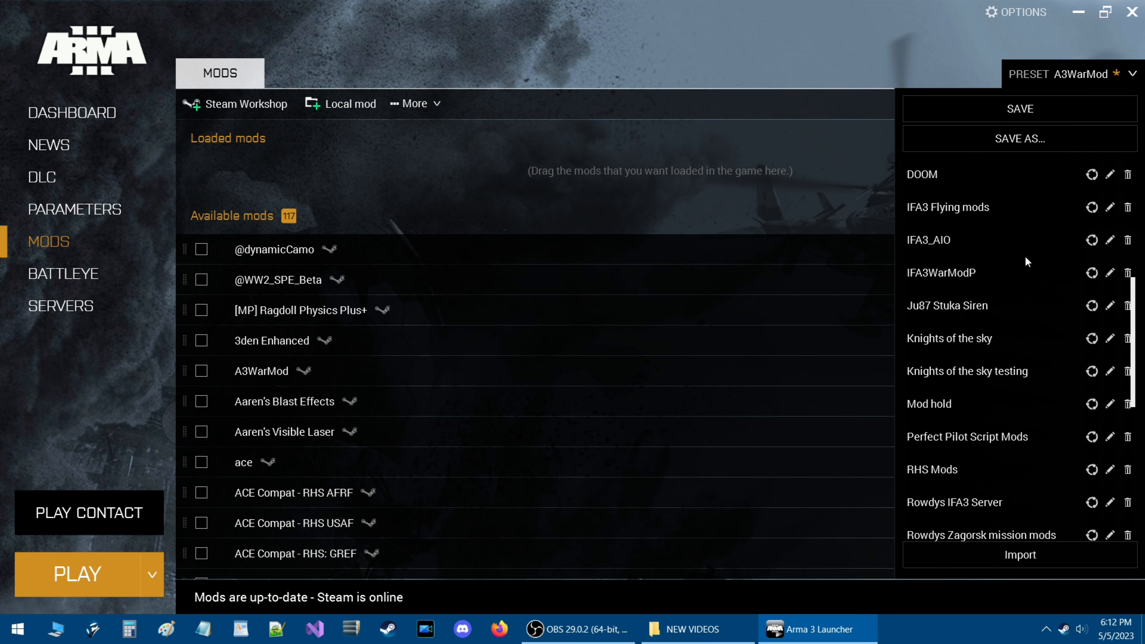
{"action": "scroll", "scroll_direction": "down", "scroll_amount": 3}
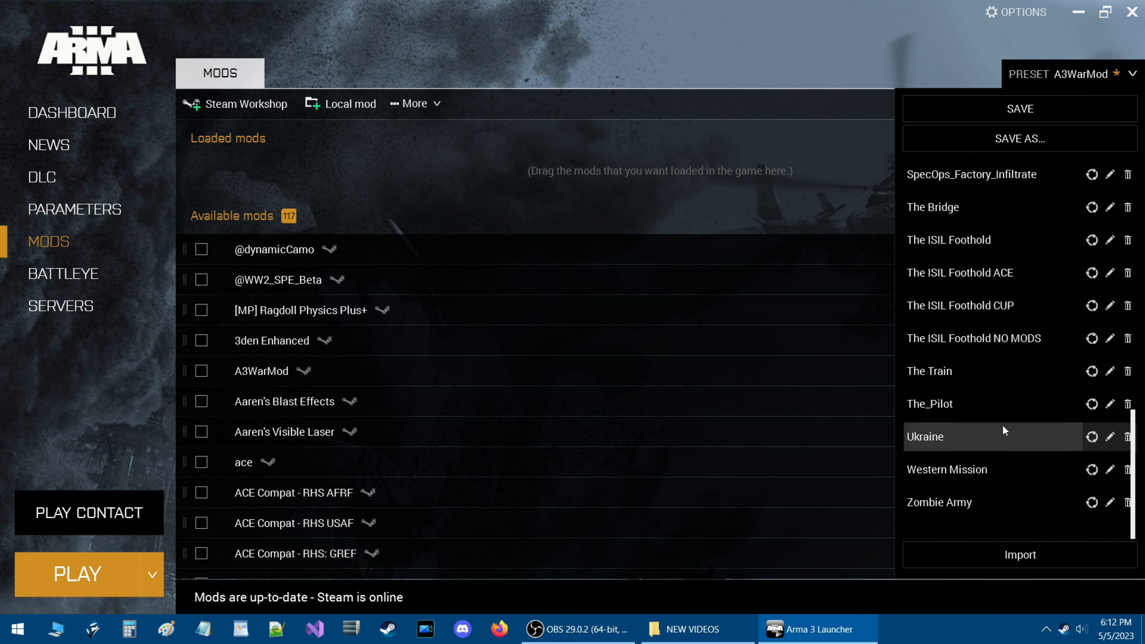
{"action": "scroll", "scroll_direction": "down", "scroll_amount": 3}
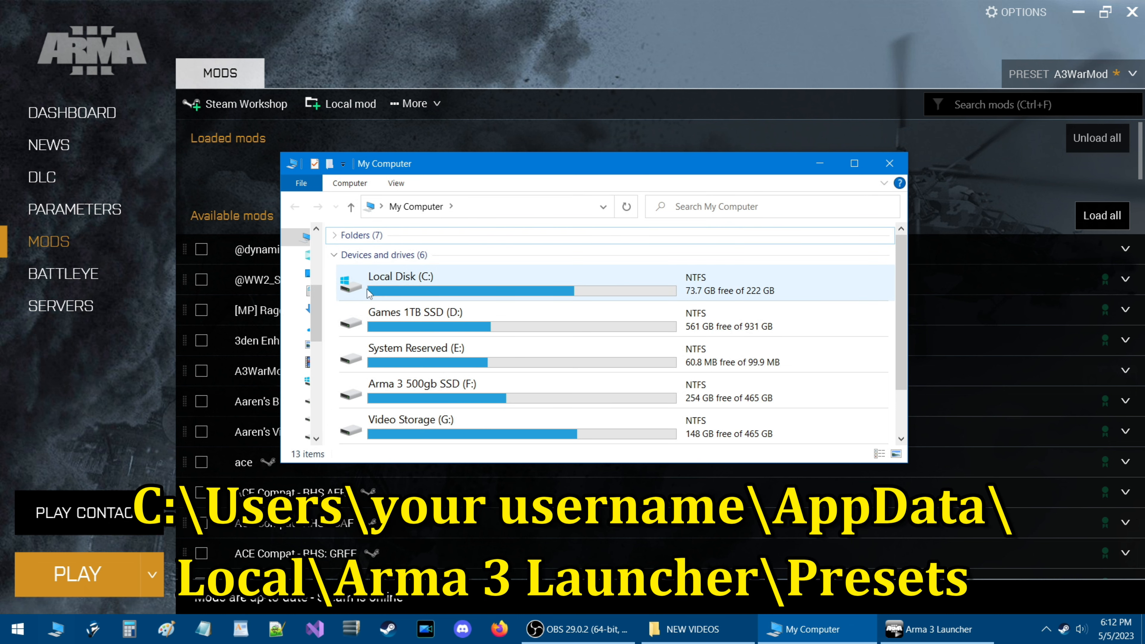
{"action": "mouse_move", "coordinate": [401, 284]}
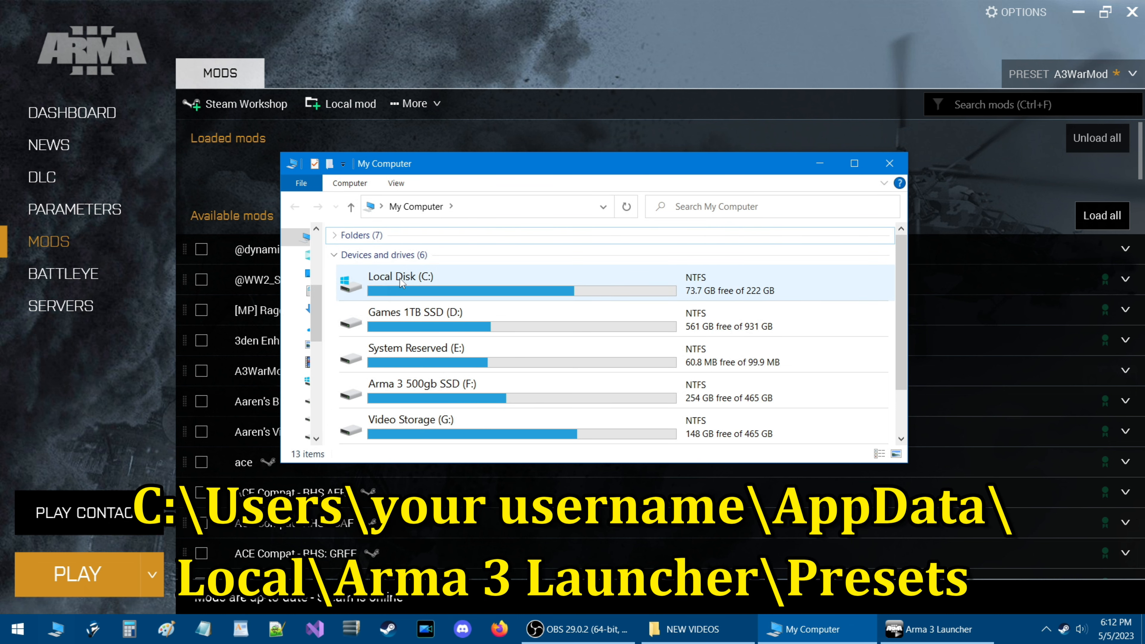
Navigate from Local Disk (C:) through Users and the user folder into AppData.
{"action": "double_click", "coordinate": [400, 284]}
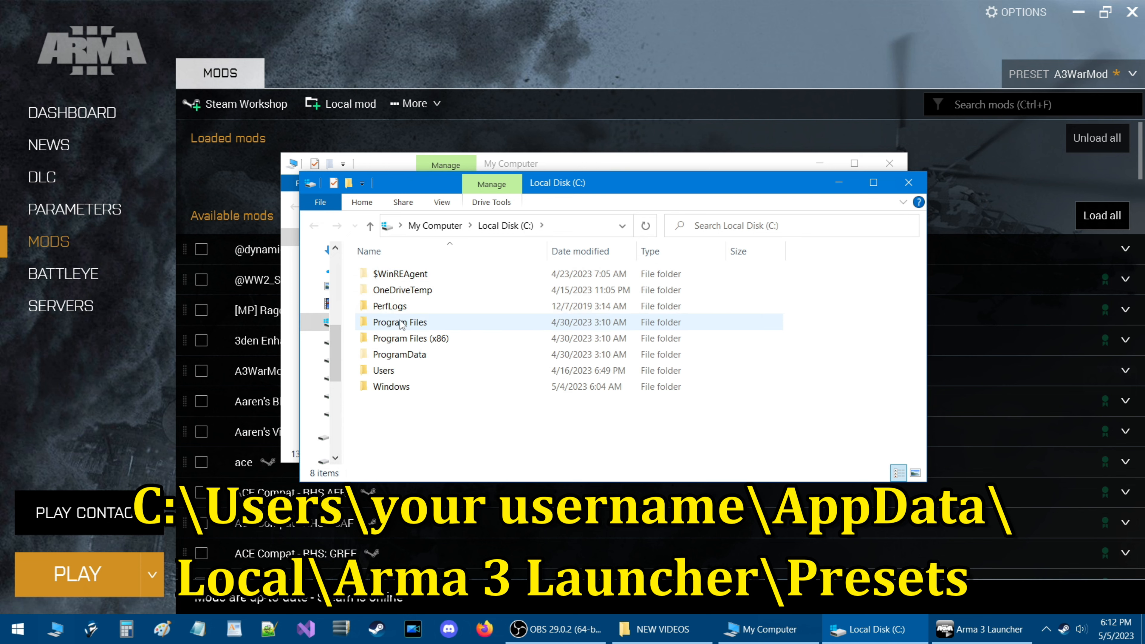
{"action": "double_click", "coordinate": [383, 370]}
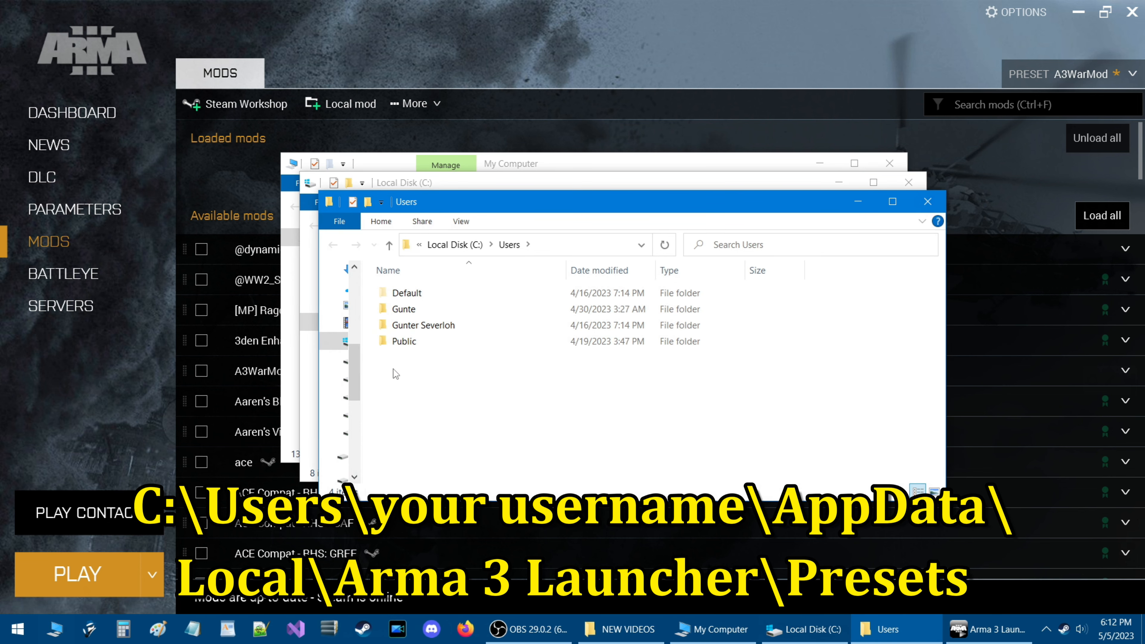
{"action": "double_click", "coordinate": [402, 308]}
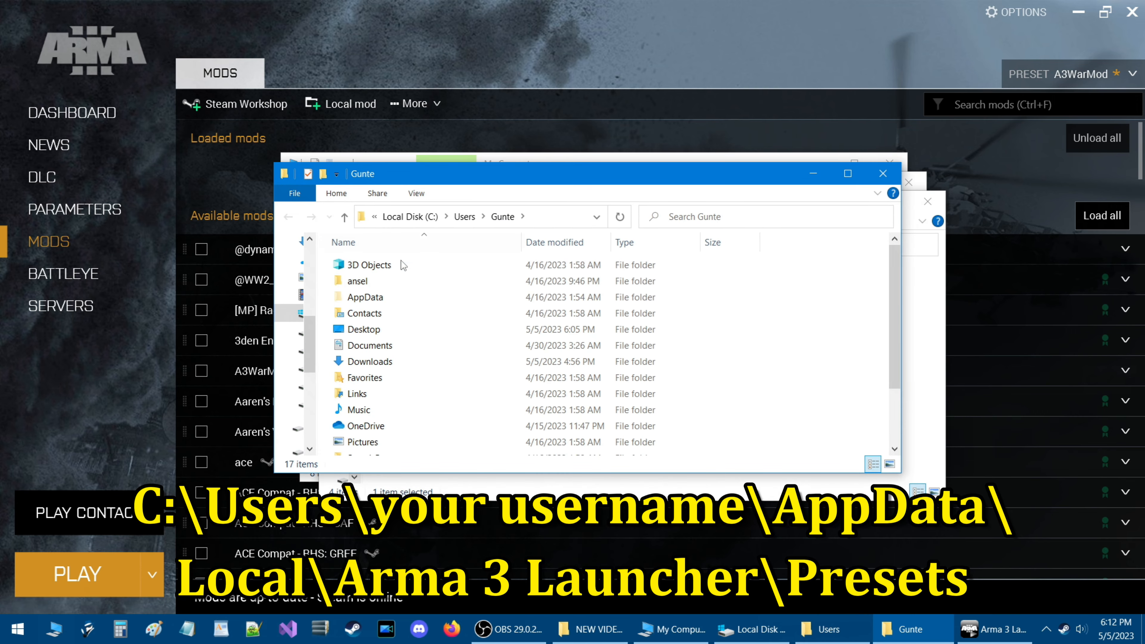
{"action": "left_click", "coordinate": [364, 296]}
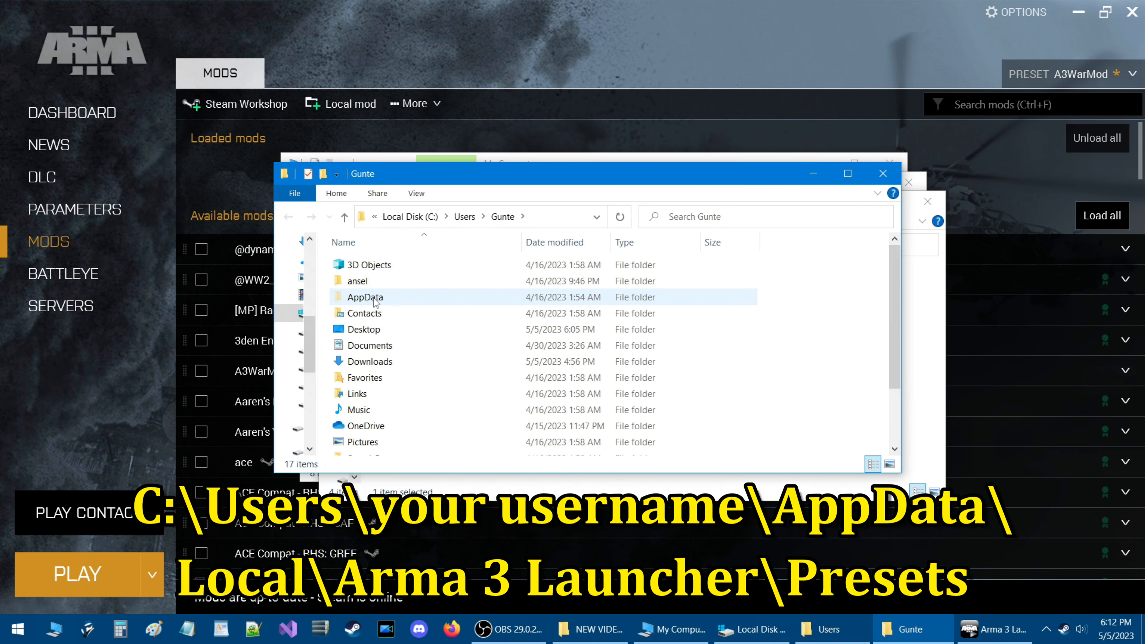
{"action": "double_click", "coordinate": [364, 296]}
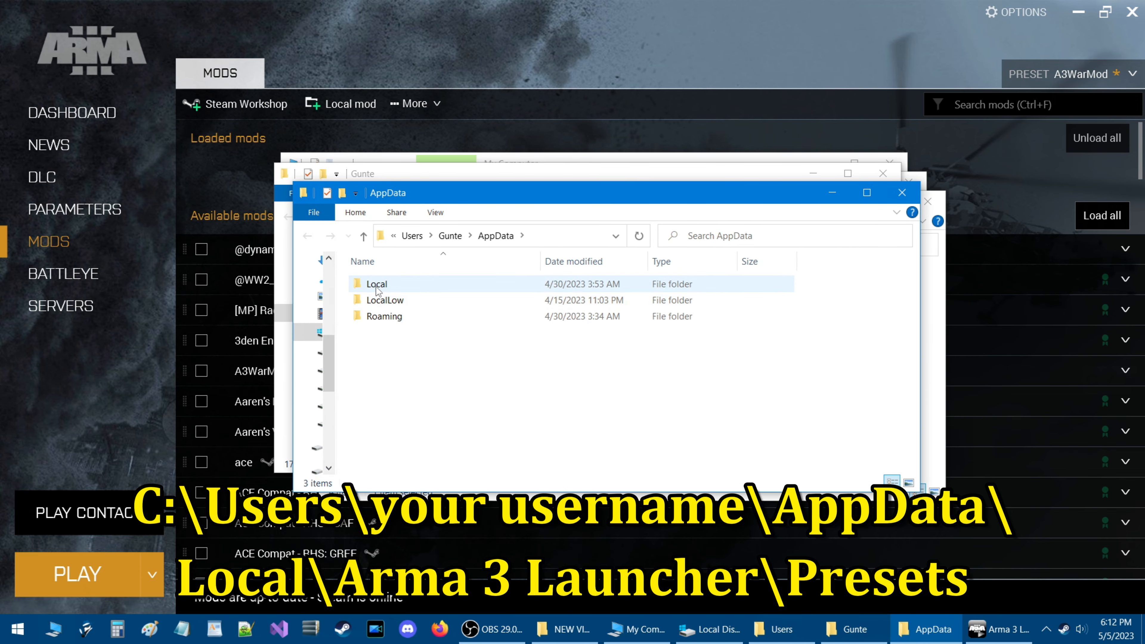
Continue into Local and then the Arma 3 Launcher folder containing Presets.
{"action": "double_click", "coordinate": [377, 283]}
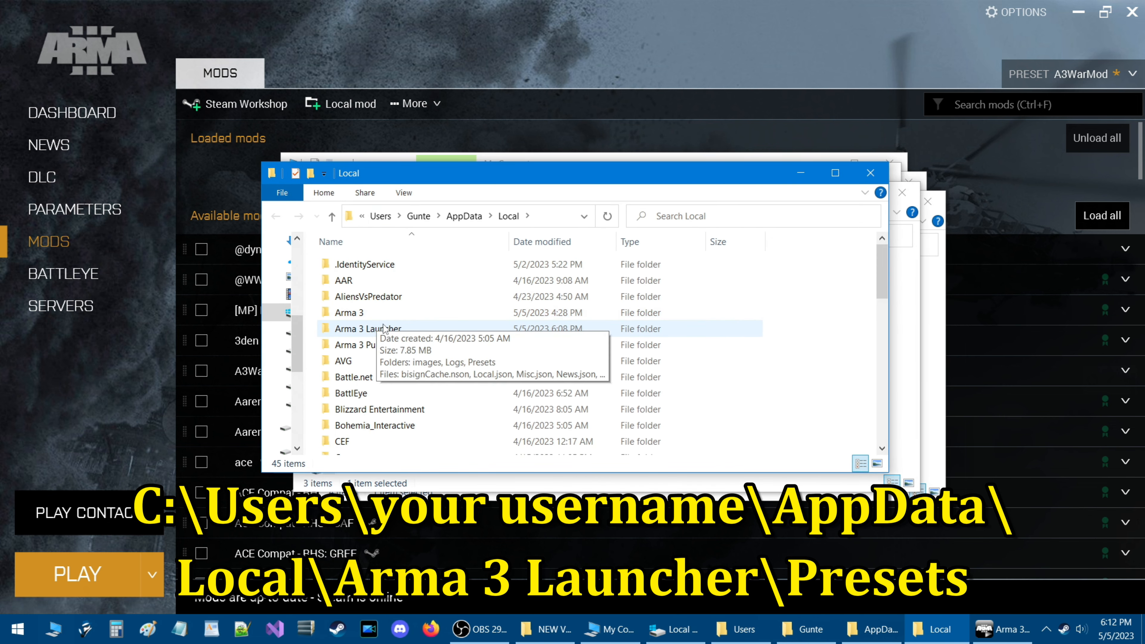
{"action": "left_click", "coordinate": [368, 328]}
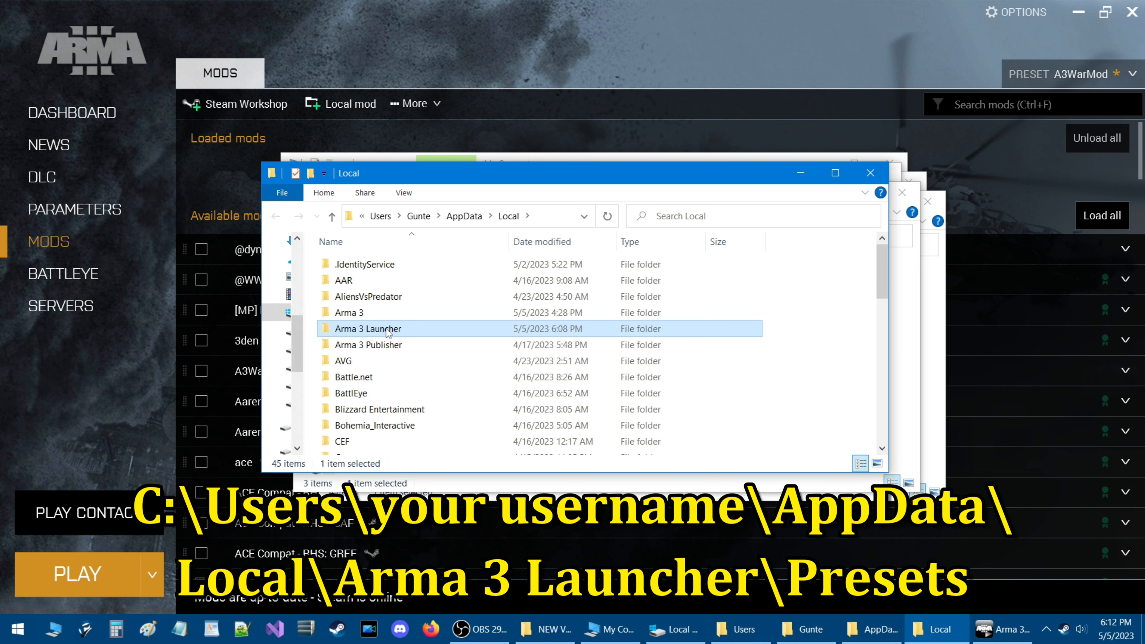
{"action": "double_click", "coordinate": [368, 328]}
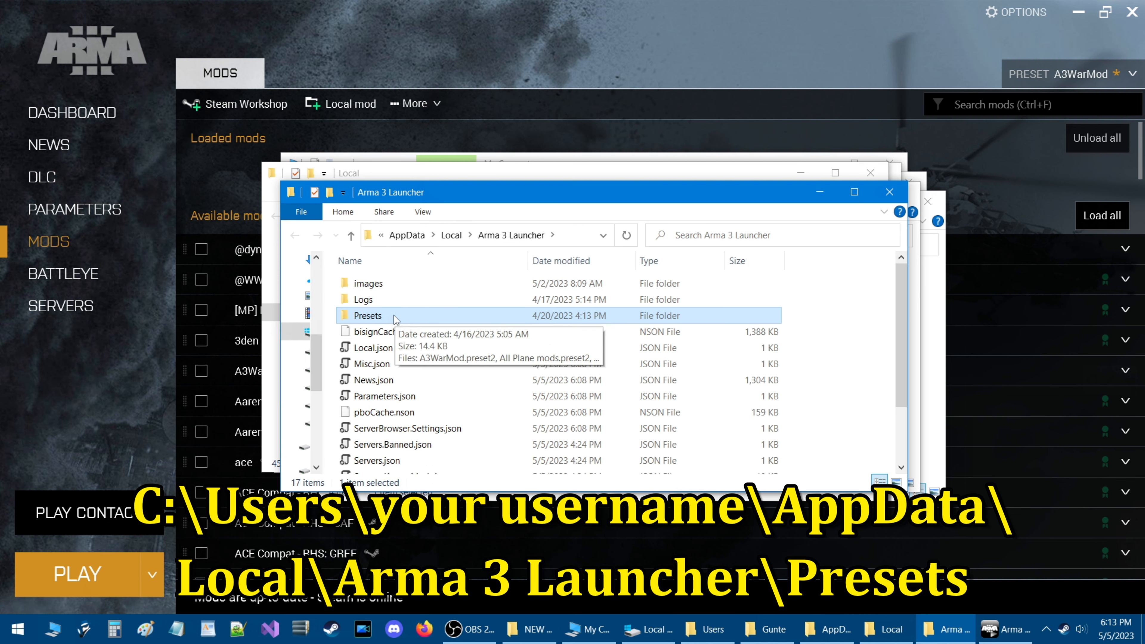
Enter the Presets folder and select the A3WarMod.preset2 file.
{"action": "double_click", "coordinate": [367, 316]}
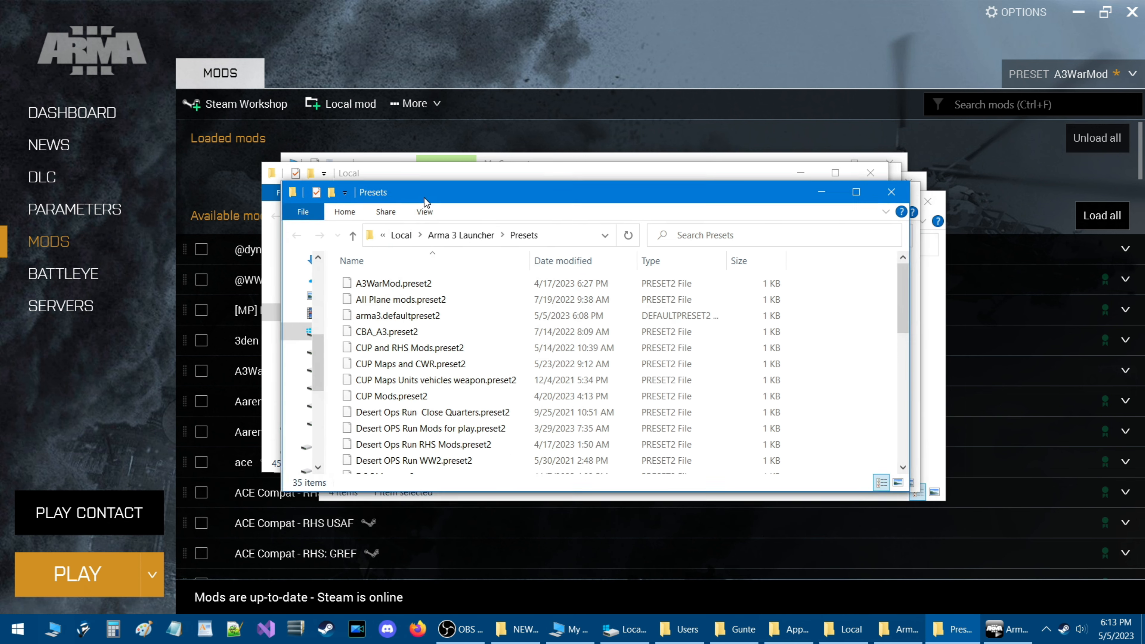
{"action": "left_click_drag", "start_coordinate": [424, 192], "coordinate": [372, 159]}
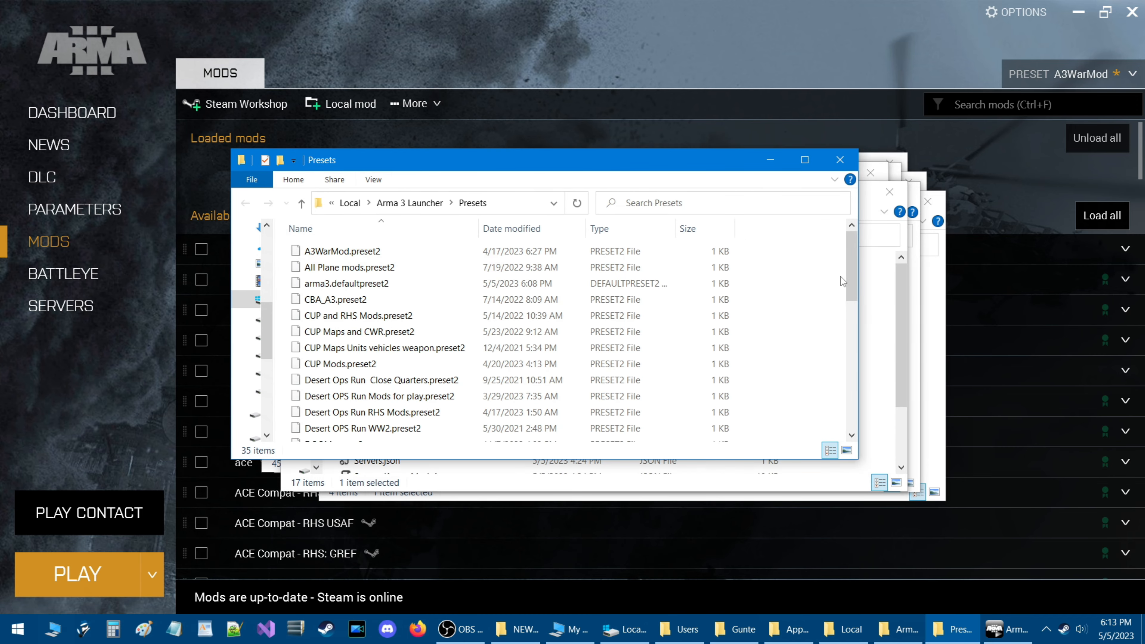
{"action": "scroll", "scroll_direction": "down", "scroll_amount": 3}
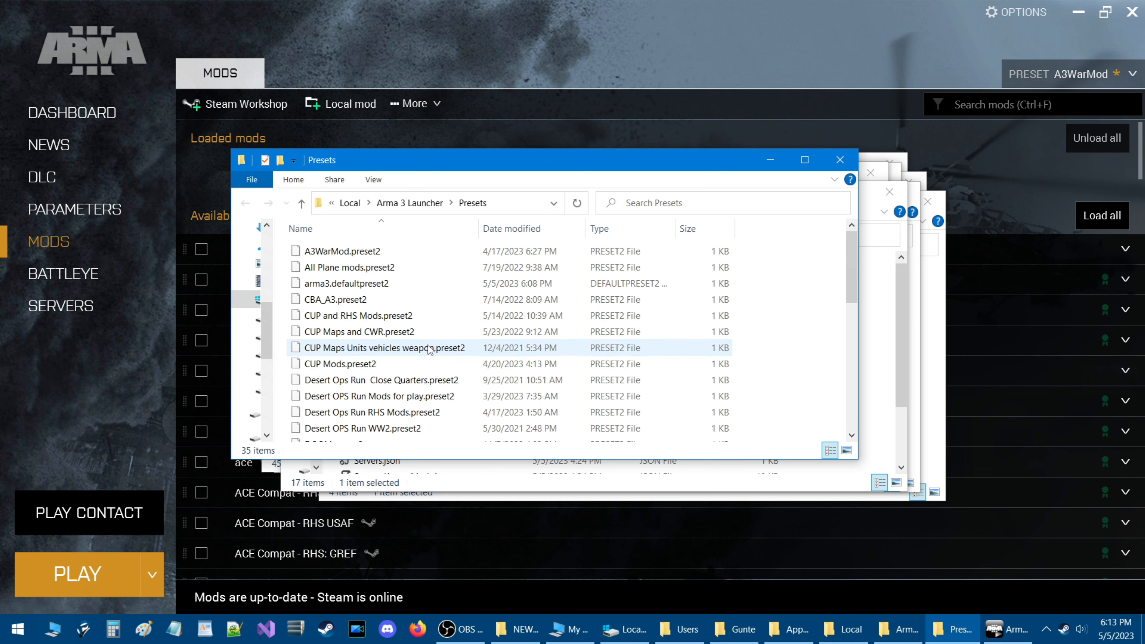
{"action": "left_click", "coordinate": [343, 251]}
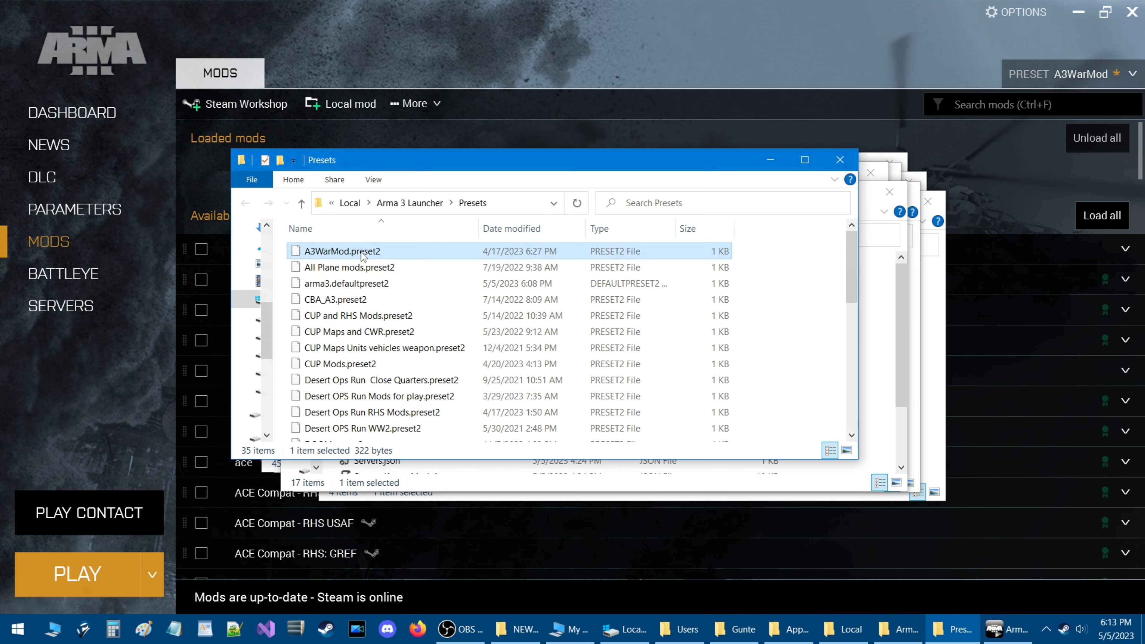
Select all 35 preset files with Ctrl+A and delete them, emptying the folder.
{"action": "scroll", "scroll_direction": "down", "scroll_amount": 3}
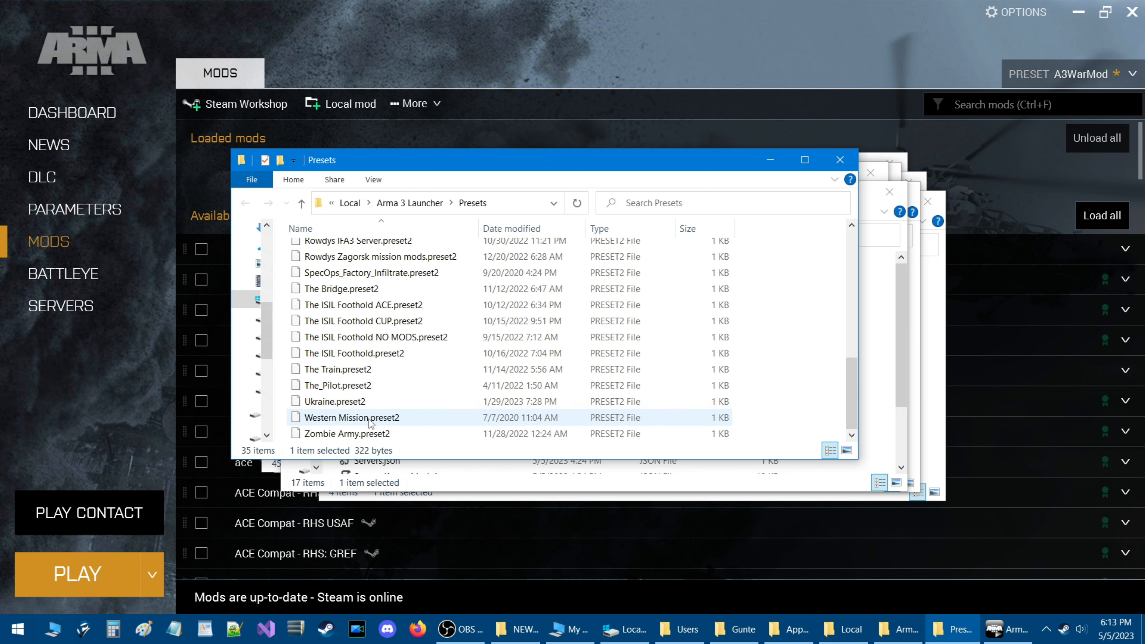
{"action": "key", "text": "ctrl+a"}
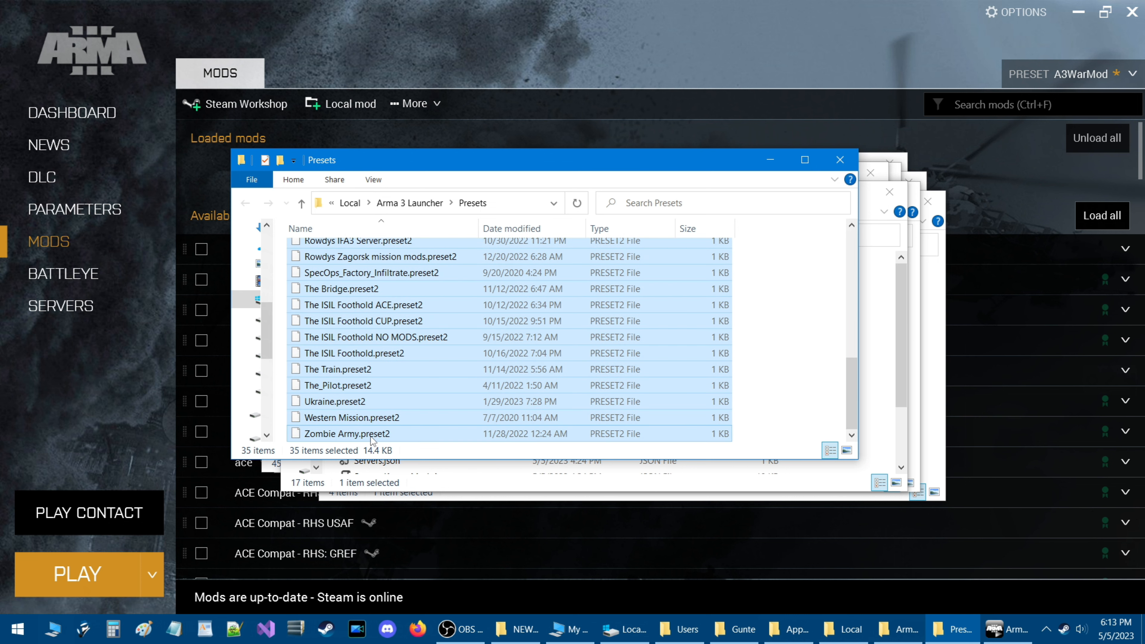
{"action": "key", "text": "Delete"}
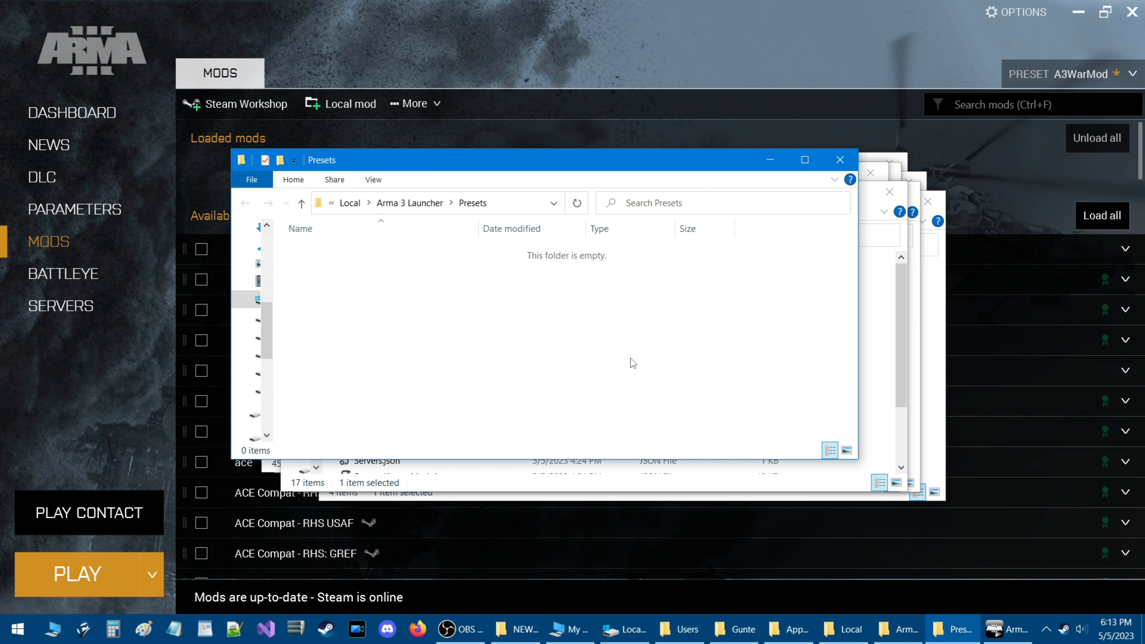
{"action": "left_click", "coordinate": [839, 159]}
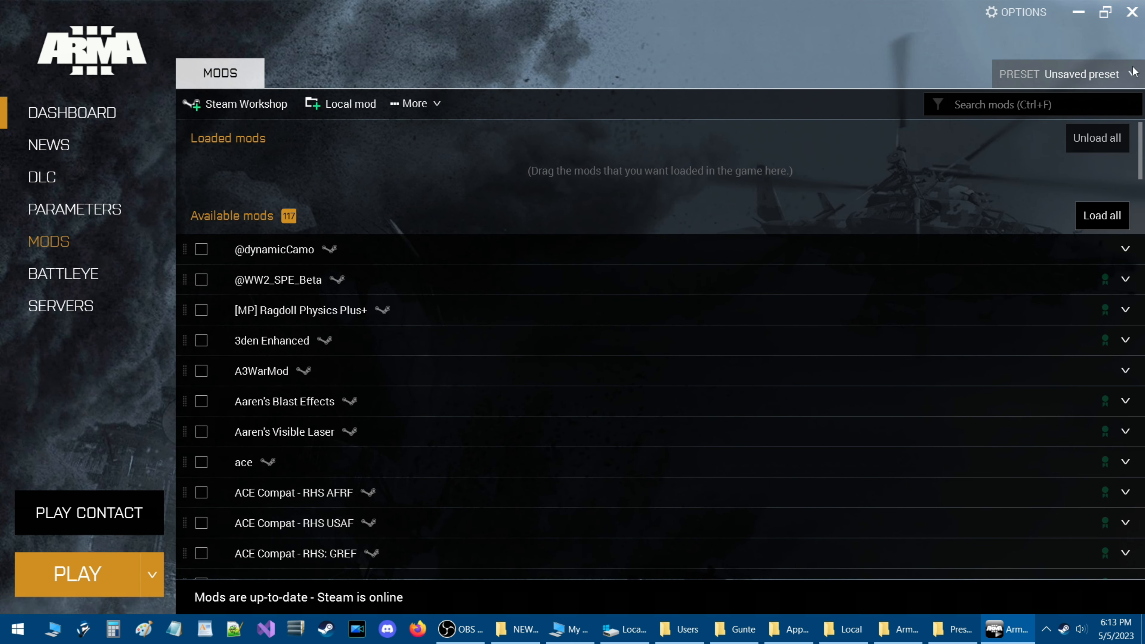
Show the PRESET dropdown, now listing no saved mod presets.
{"action": "left_click", "coordinate": [1064, 74]}
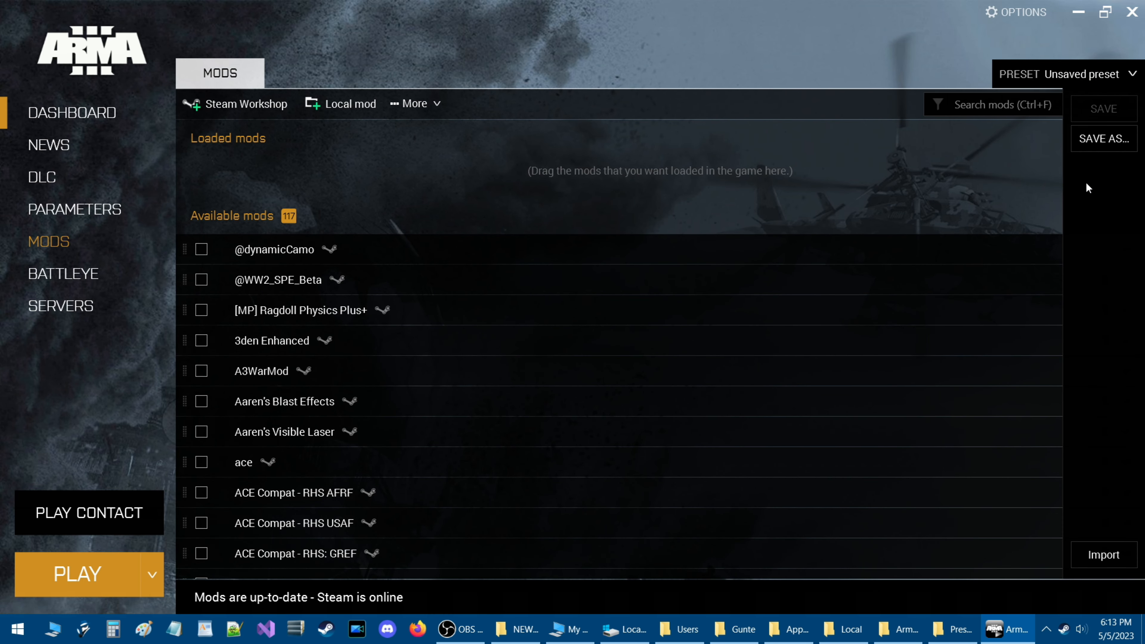
{"action": "mouse_move", "coordinate": [942, 68]}
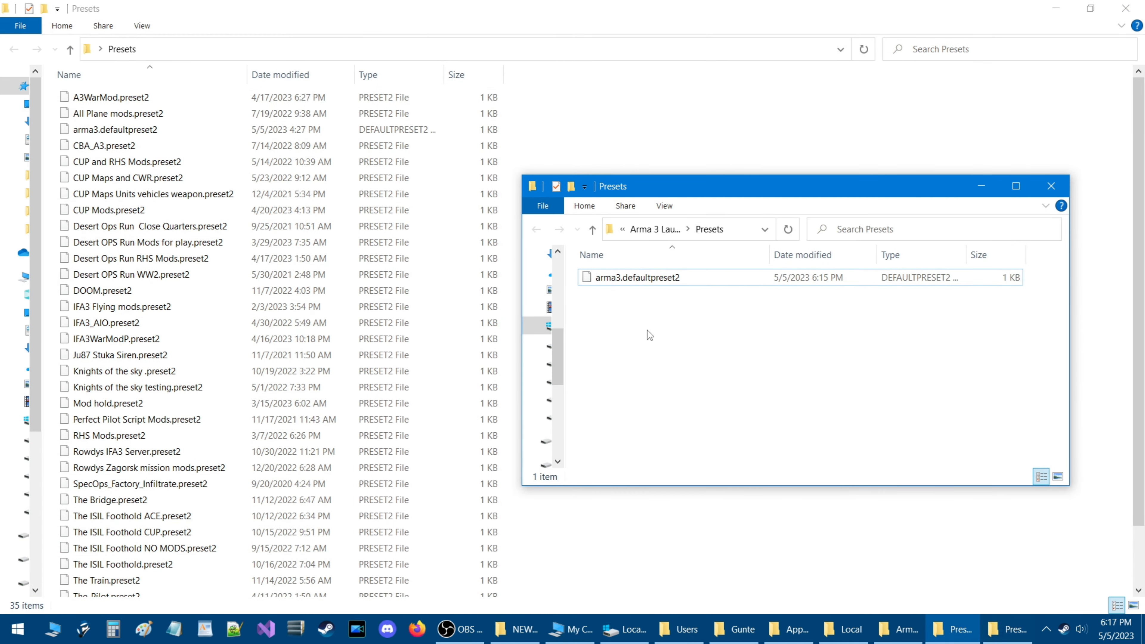
{"action": "mouse_move", "coordinate": [699, 327]}
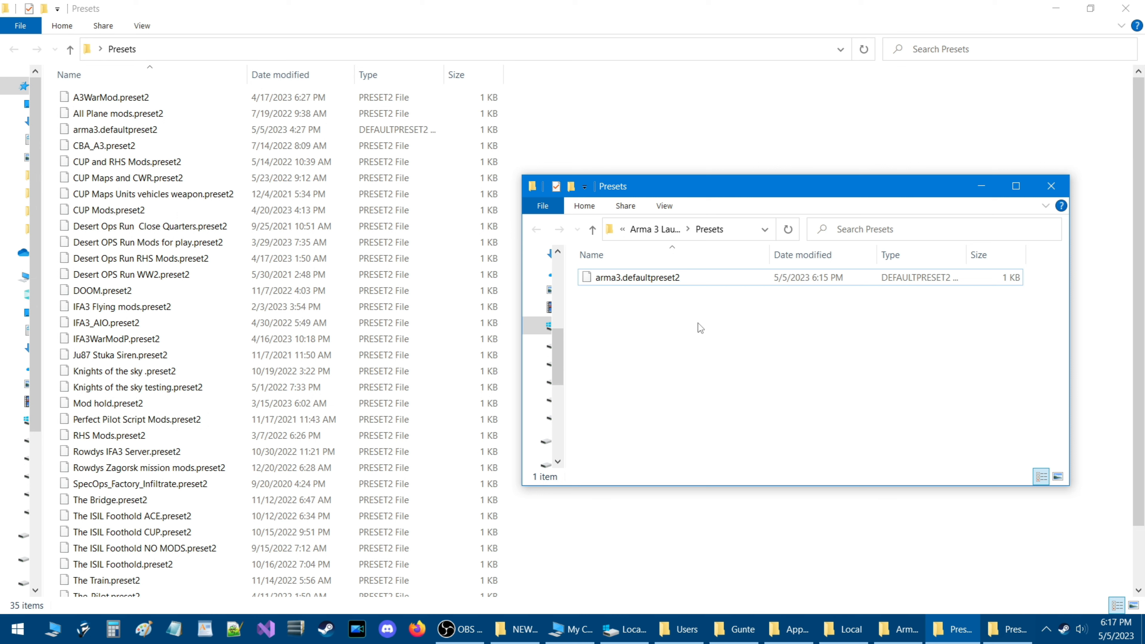
Remove arma3.defaultpreset2 and select all 35 backed-up preset files to copy in.
{"action": "left_click", "coordinate": [637, 276]}
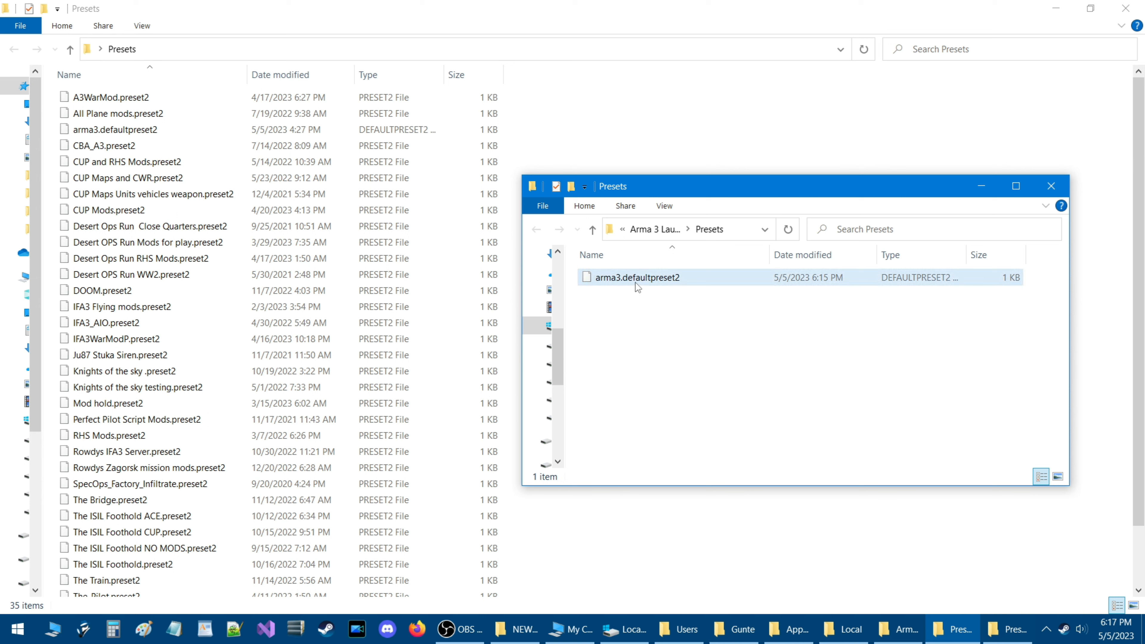
{"action": "mouse_move", "coordinate": [636, 283]}
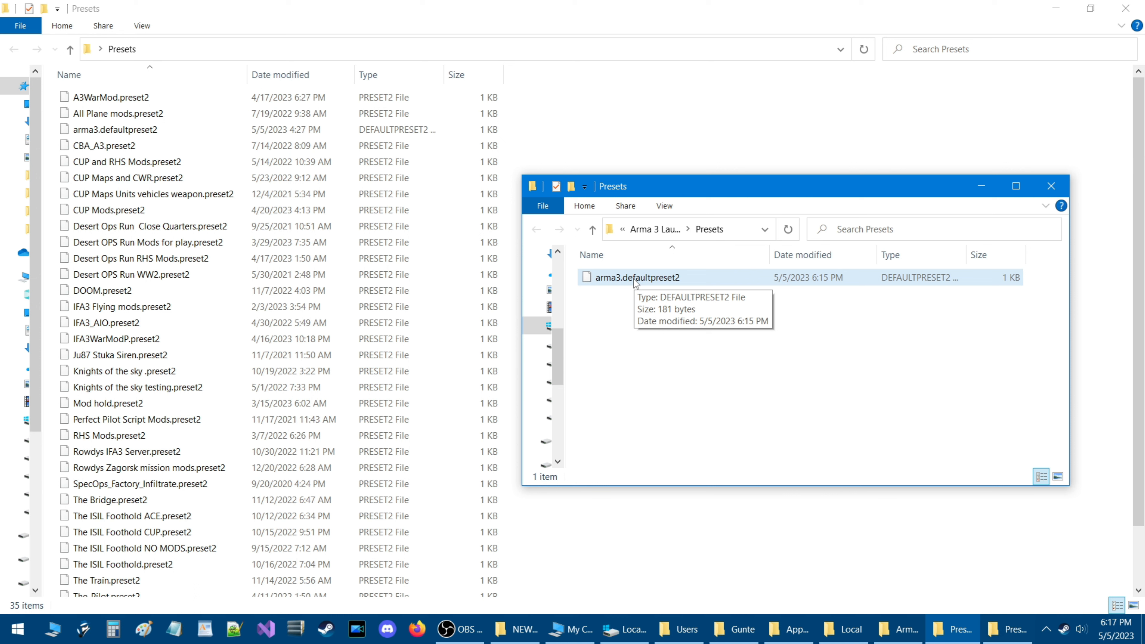
{"action": "mouse_move", "coordinate": [645, 286]}
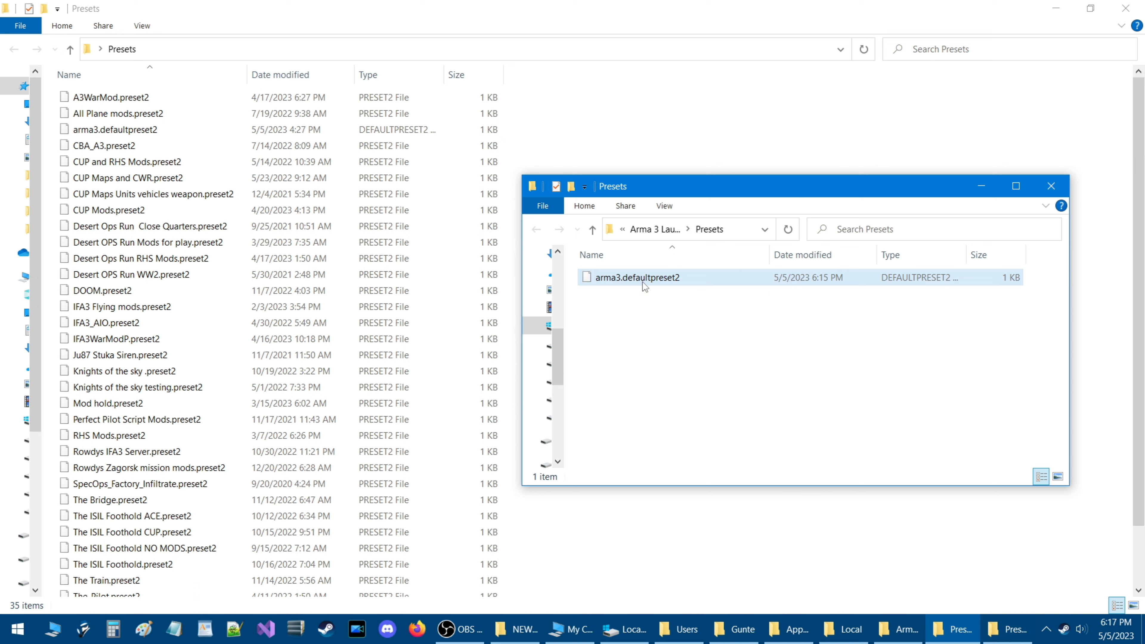
{"action": "mouse_move", "coordinate": [637, 277]}
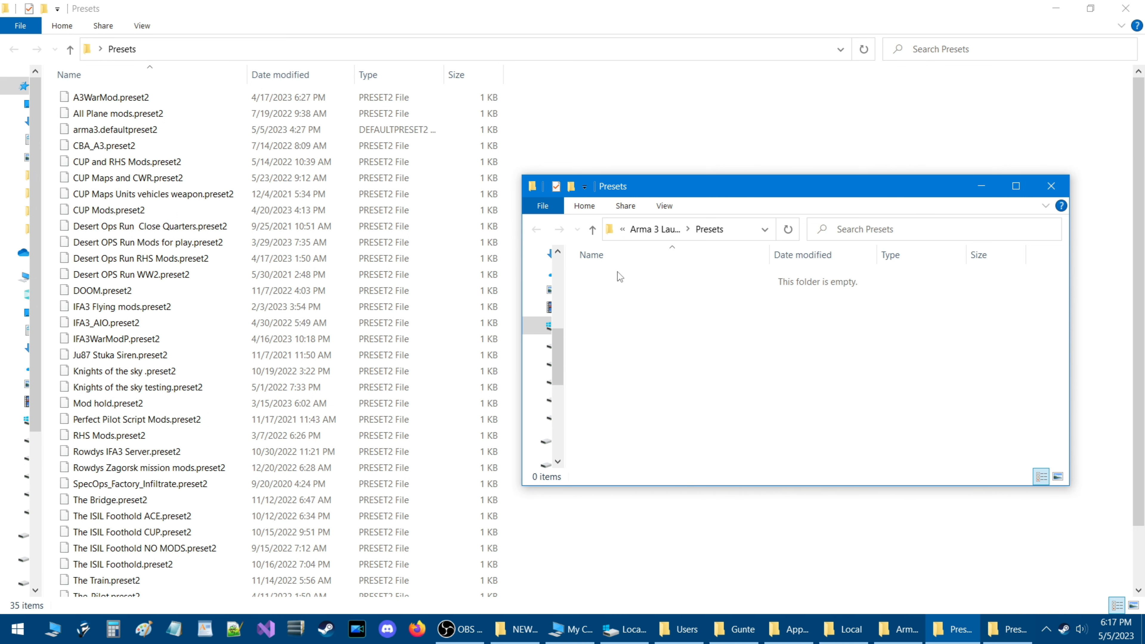
{"action": "left_click", "coordinate": [110, 98]}
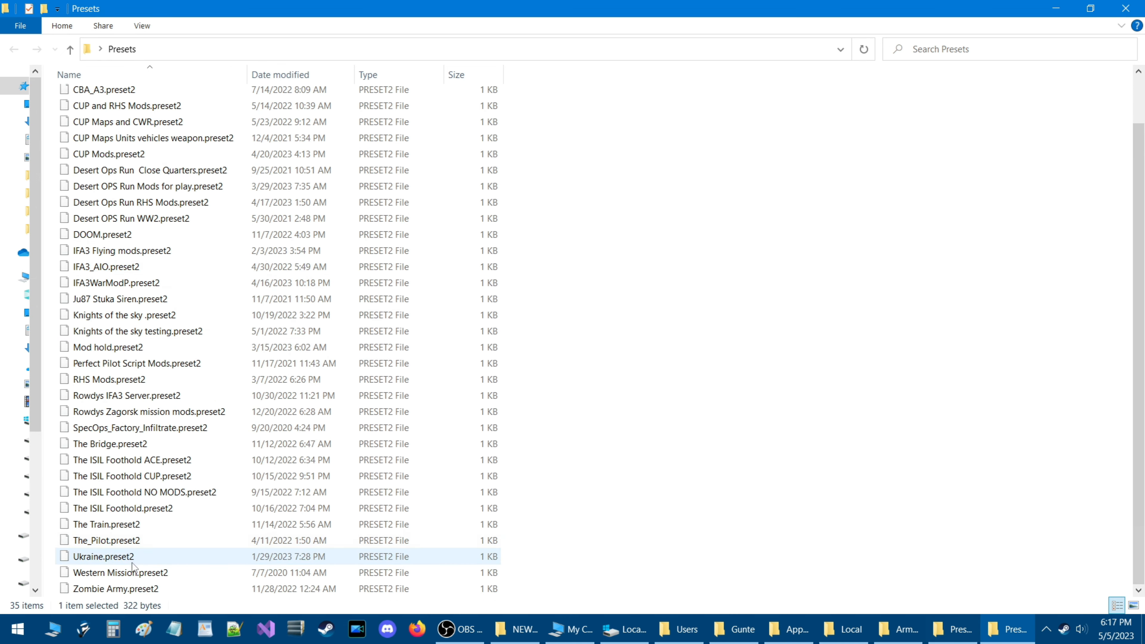
{"action": "key", "text": "ctrl+a"}
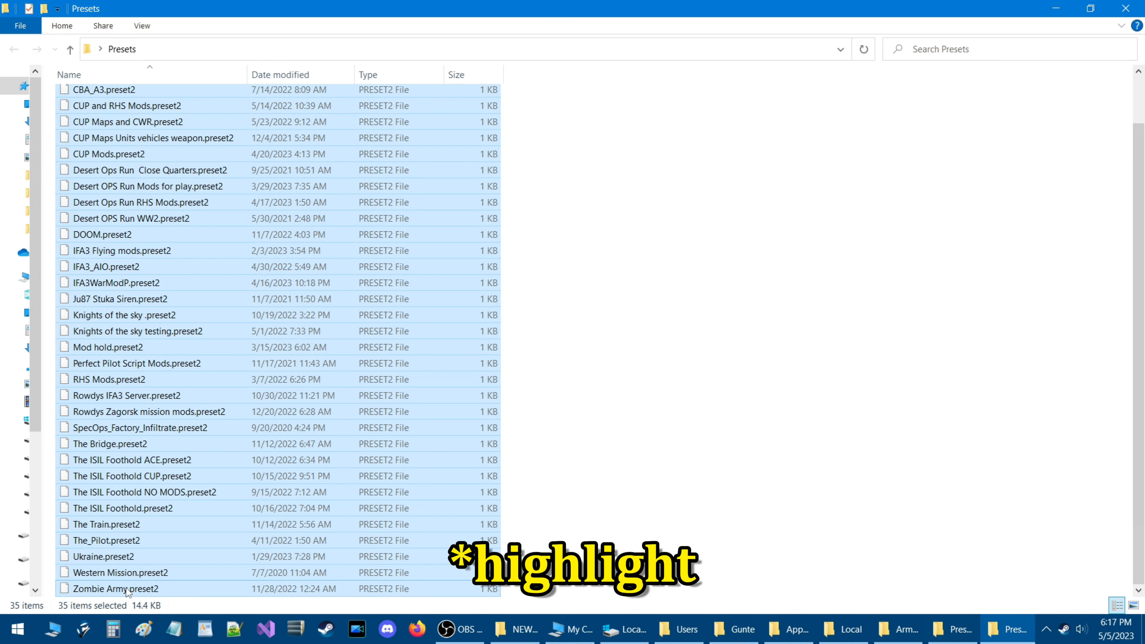
{"action": "mouse_move", "coordinate": [956, 627]}
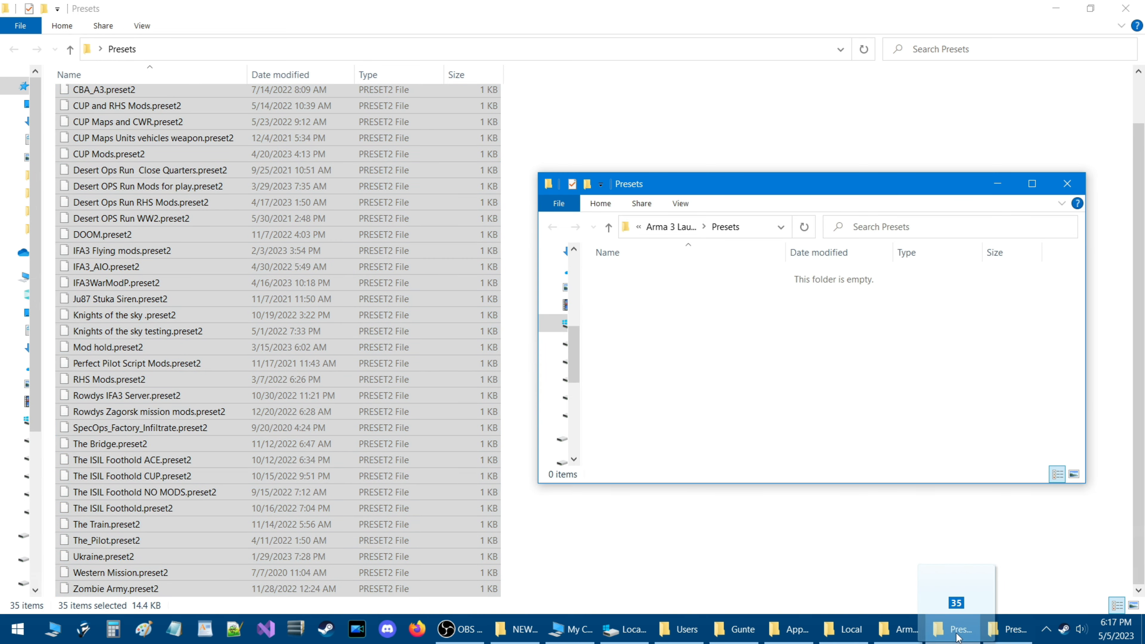
{"action": "mouse_move", "coordinate": [689, 367]}
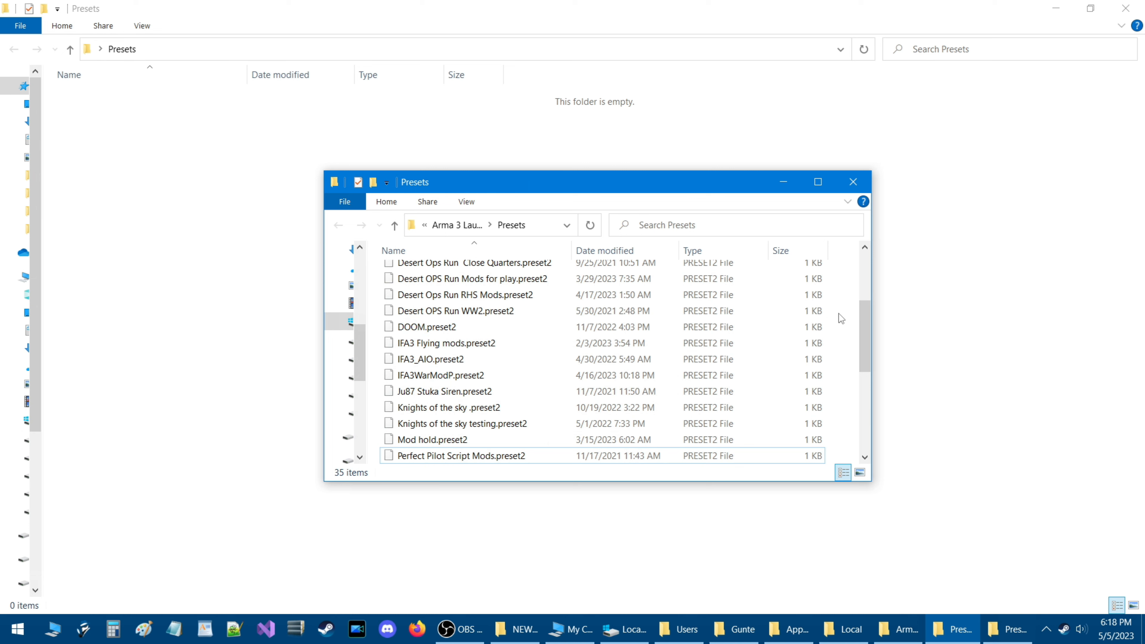
{"action": "mouse_move", "coordinate": [1023, 592]}
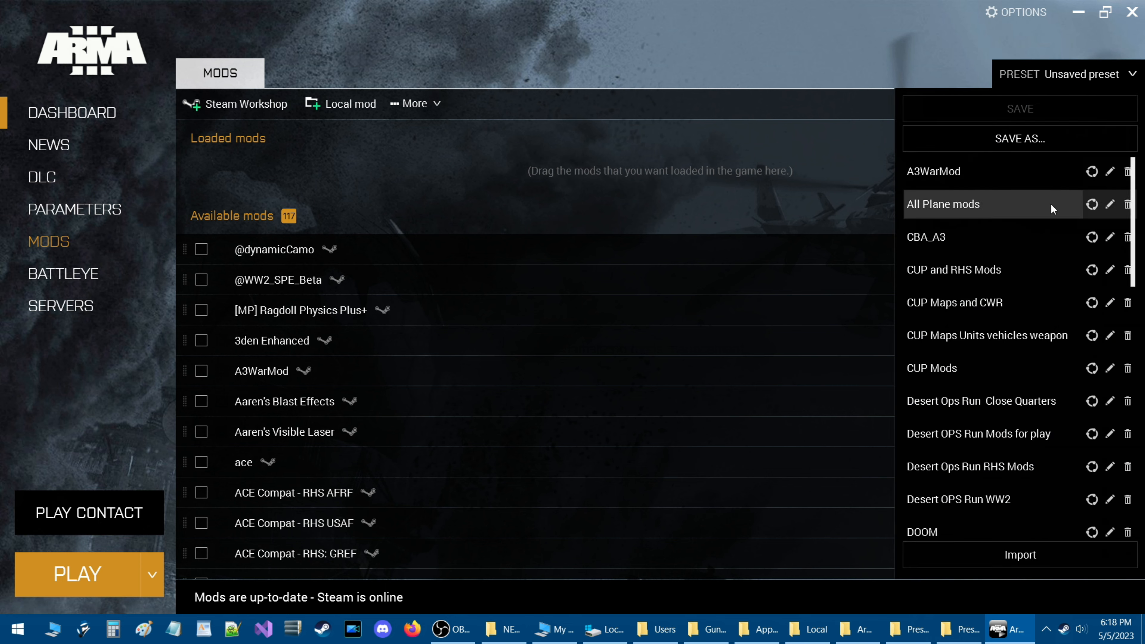
Scroll the restored presets list and load the IFA3_AIO preset.
{"action": "scroll", "scroll_direction": "down", "scroll_amount": 3}
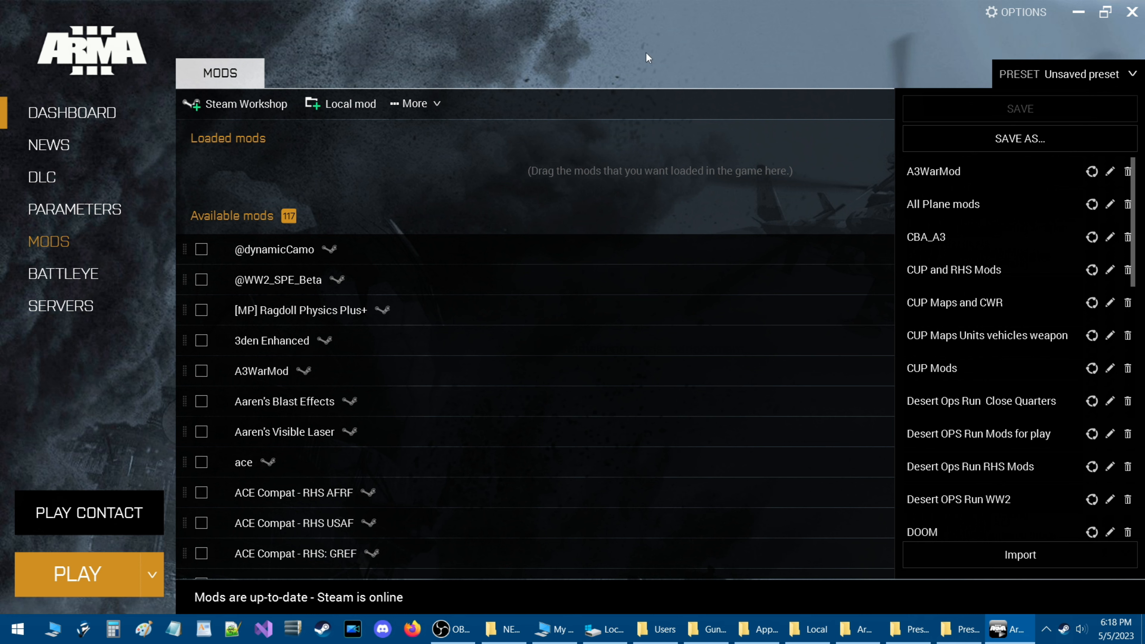
{"action": "scroll", "scroll_direction": "down", "scroll_amount": 3}
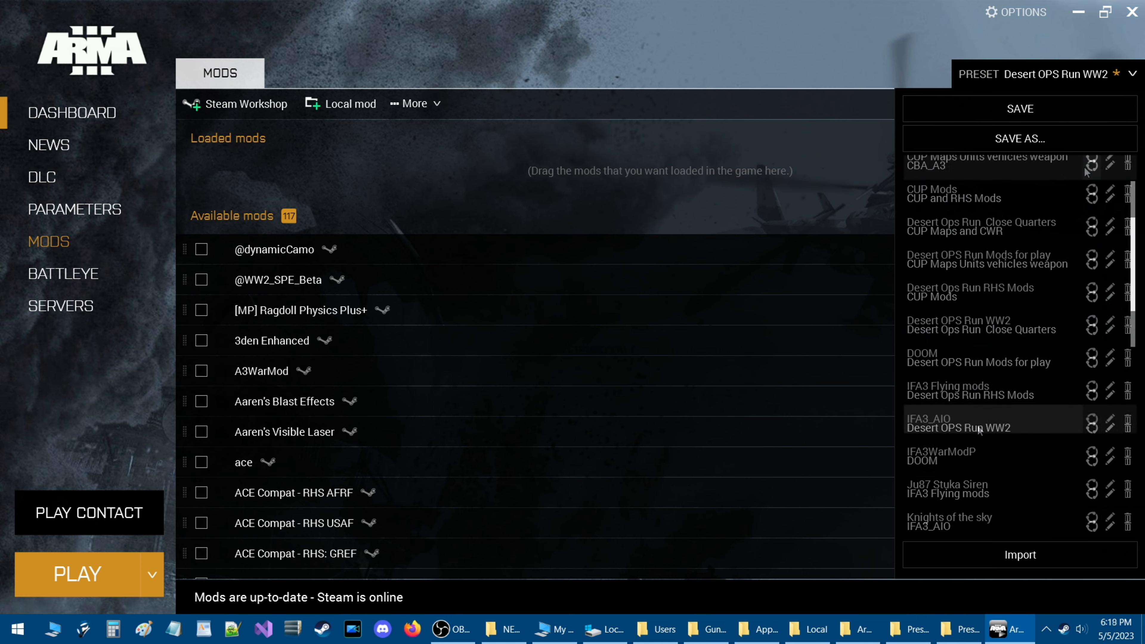
{"action": "left_click", "coordinate": [955, 423]}
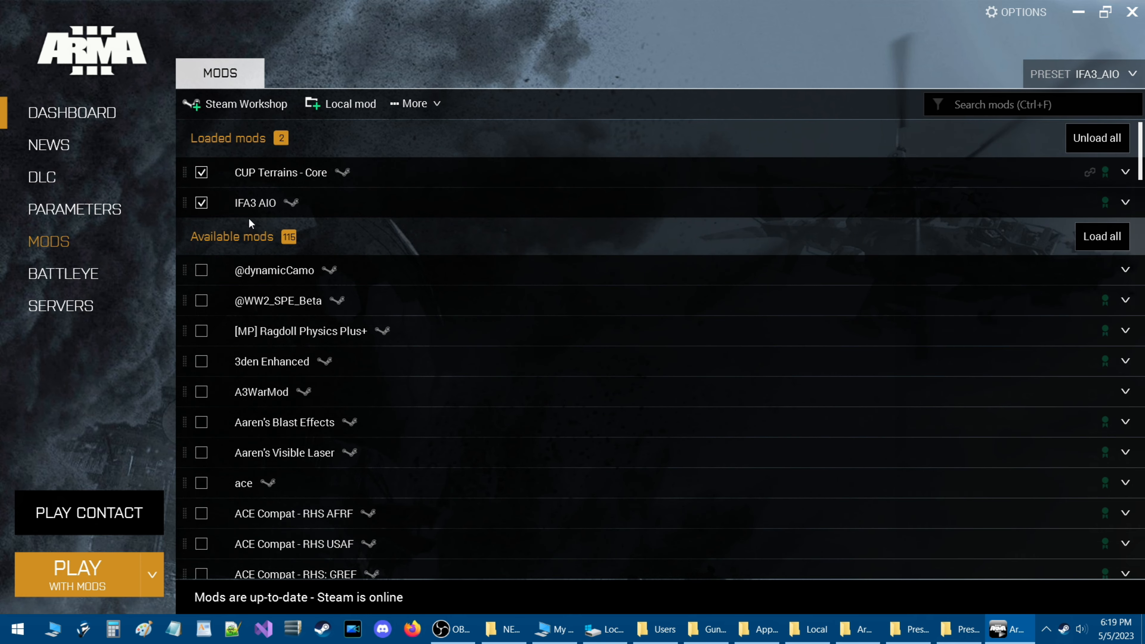
{"action": "mouse_move", "coordinate": [374, 251]}
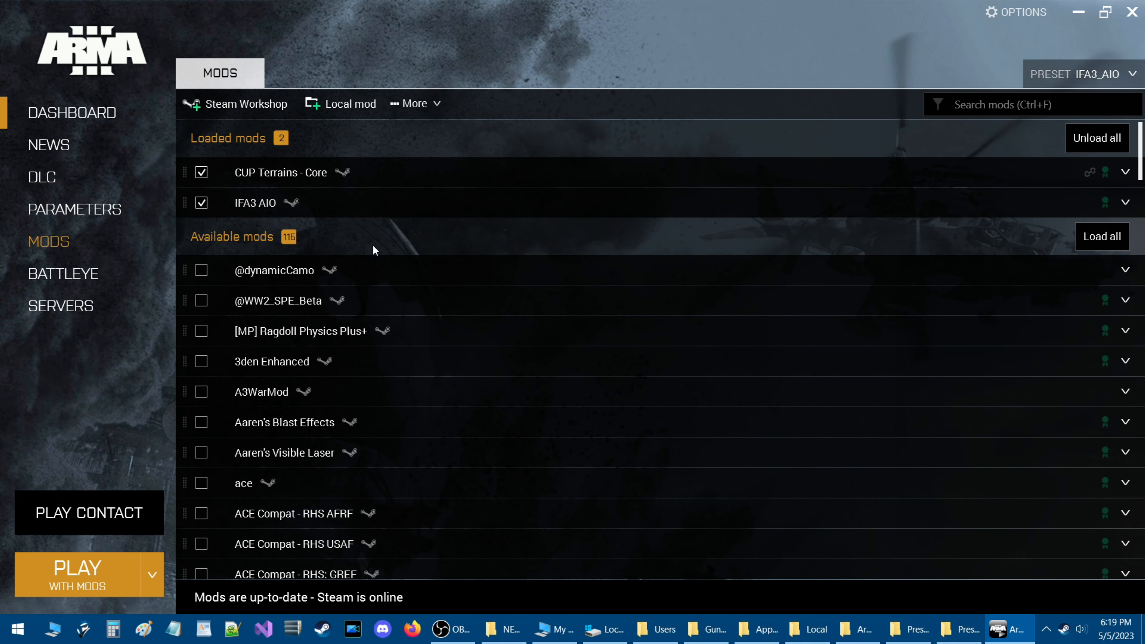
{"action": "mouse_move", "coordinate": [501, 507]}
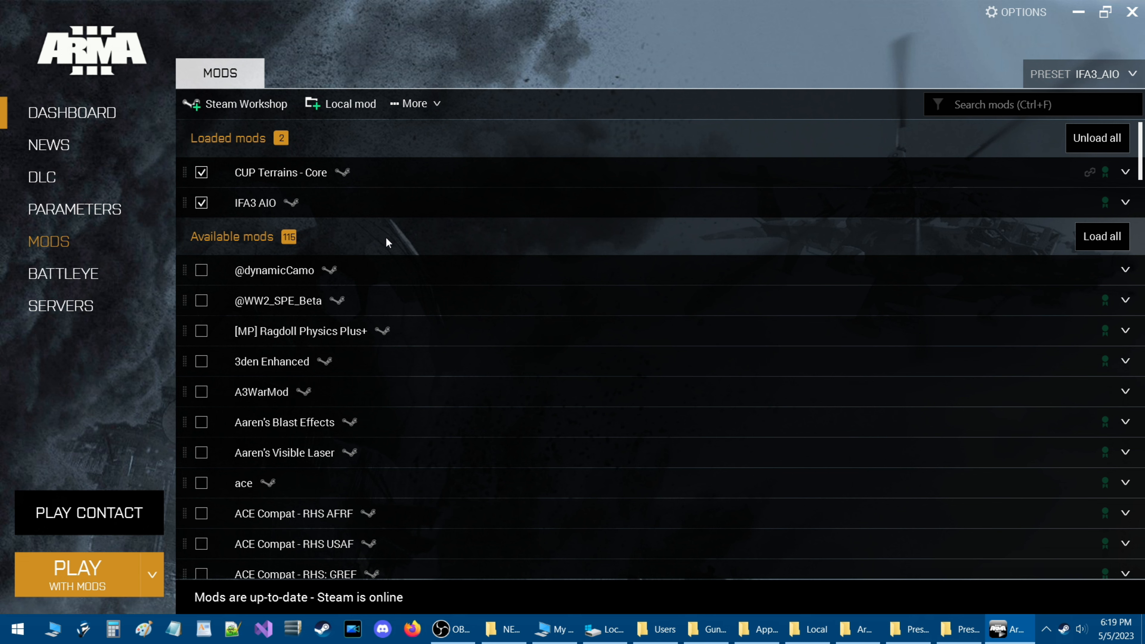
{"action": "mouse_move", "coordinate": [397, 242]}
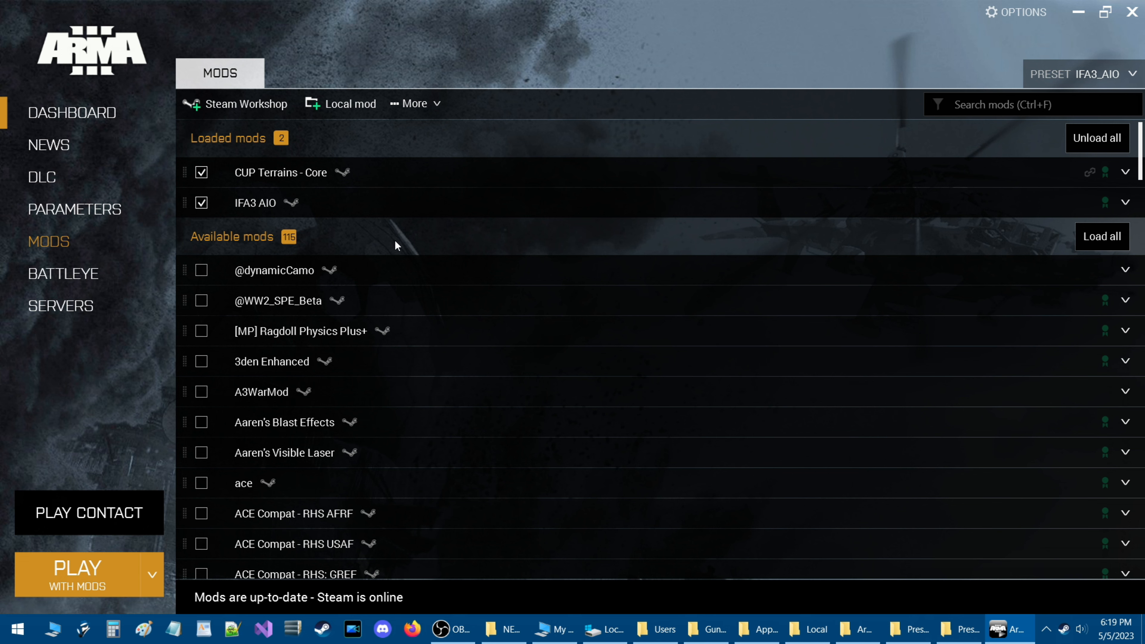
{"action": "mouse_move", "coordinate": [630, 231]}
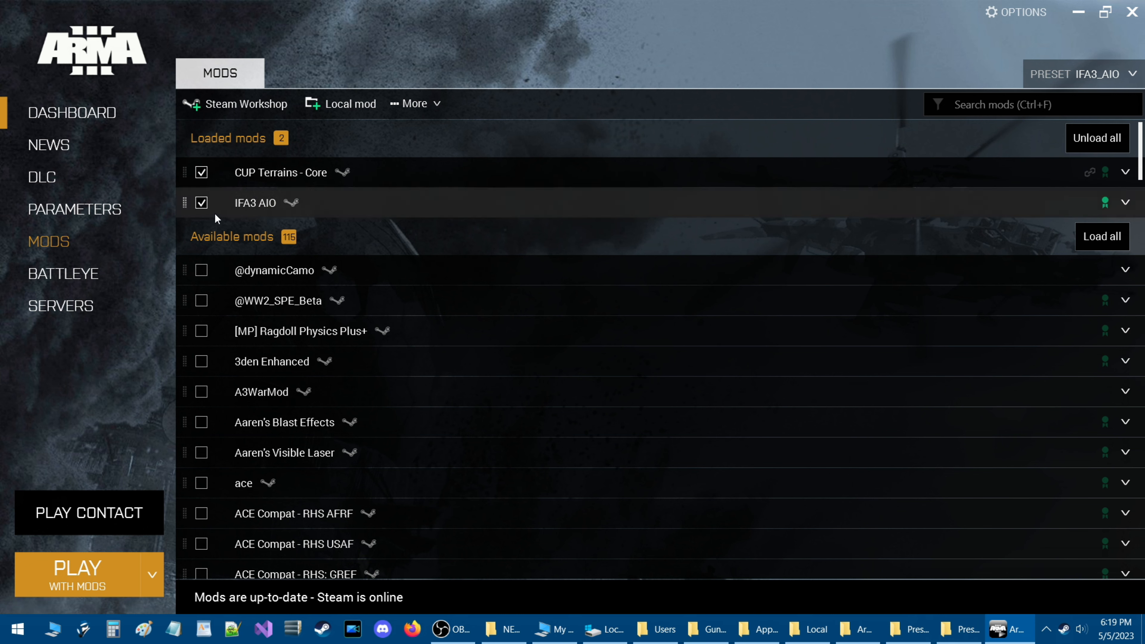
{"action": "mouse_move", "coordinate": [469, 223]}
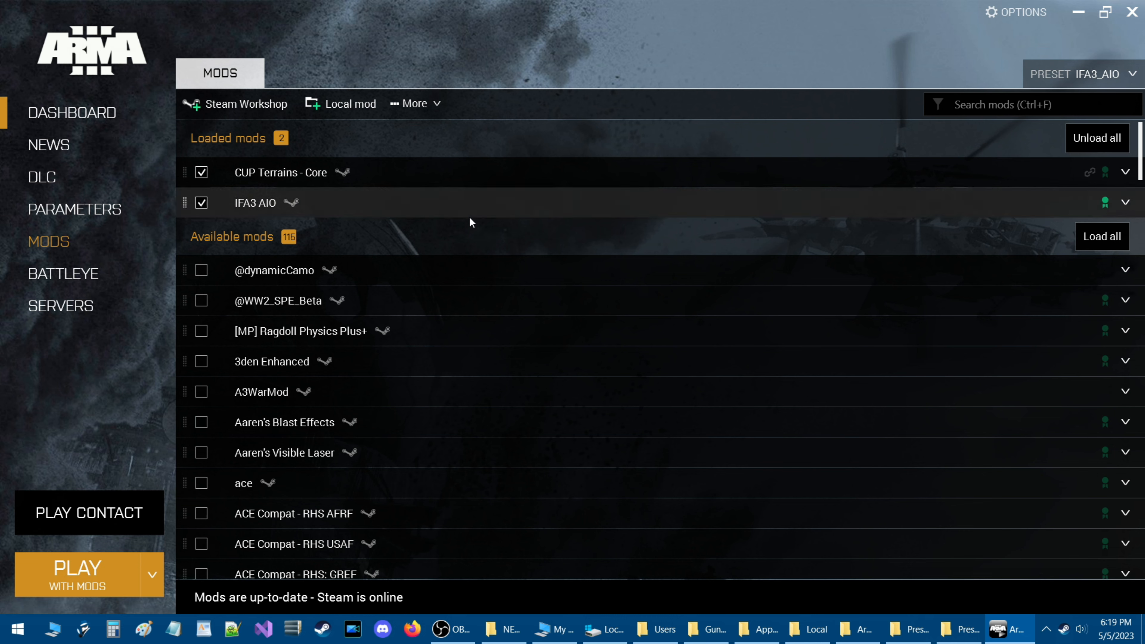
Unload all mods from the IFA3_AIO preset, leaving it modified with none loaded.
{"action": "left_click", "coordinate": [1095, 138]}
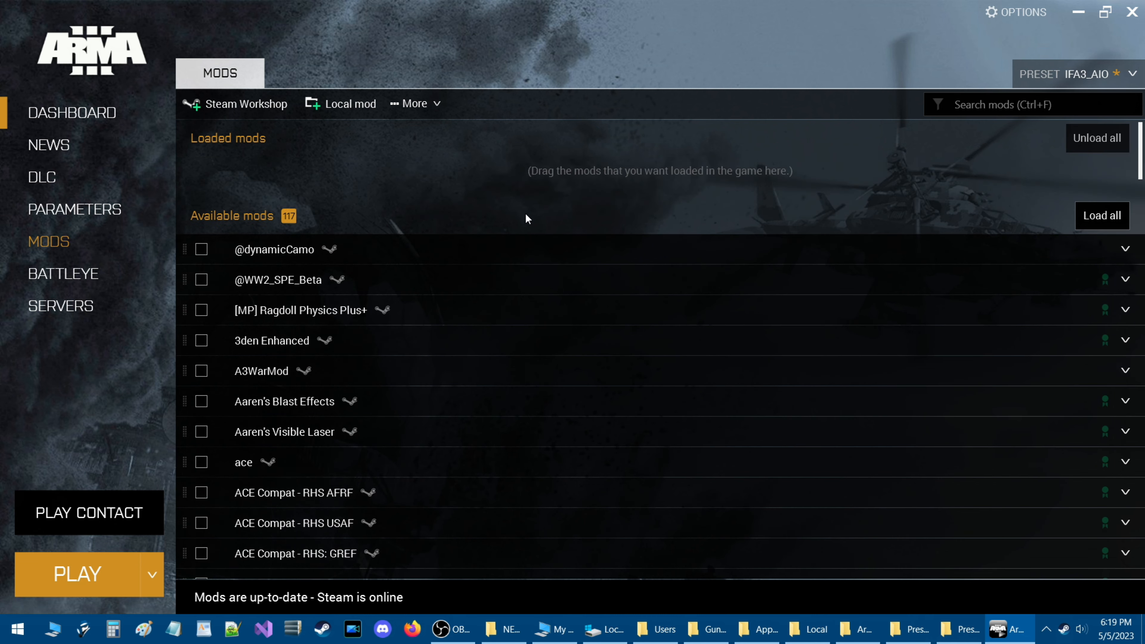